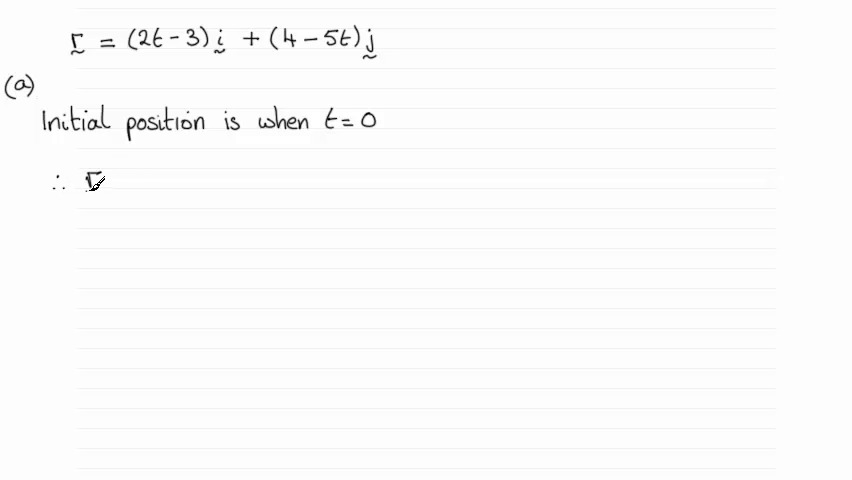
pyautogui.write('r =')
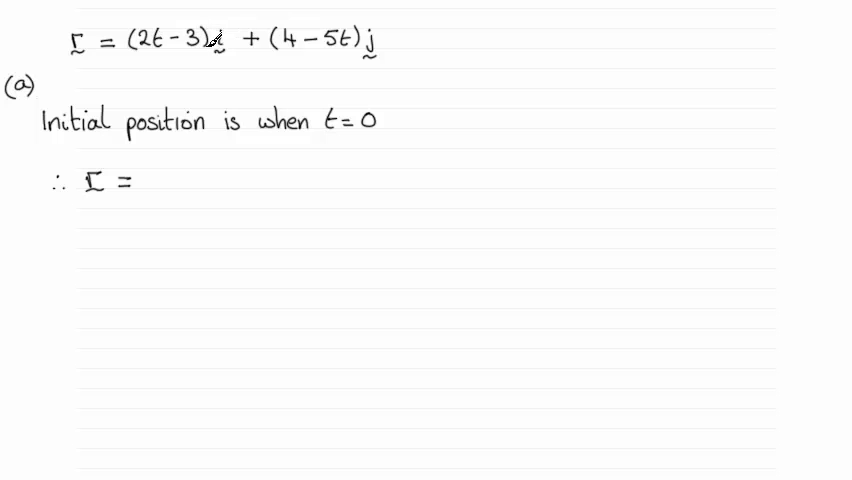
pyautogui.write('-3')
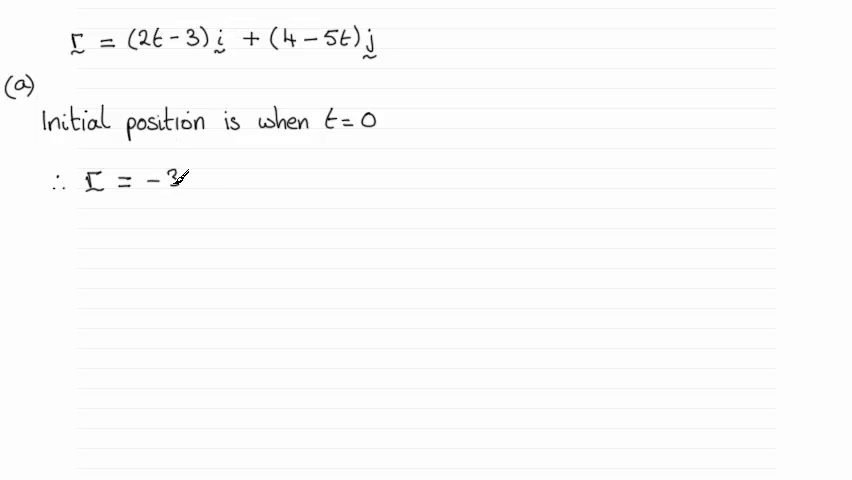
pyautogui.write('i')
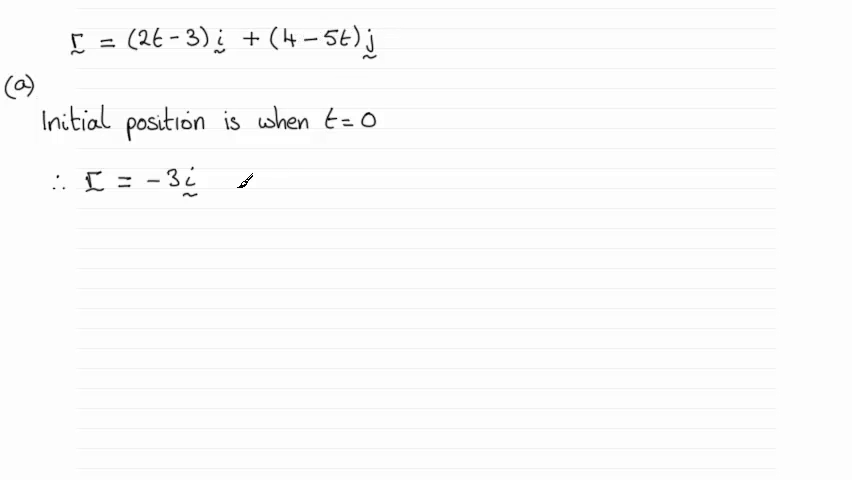
pyautogui.write('+ 4')
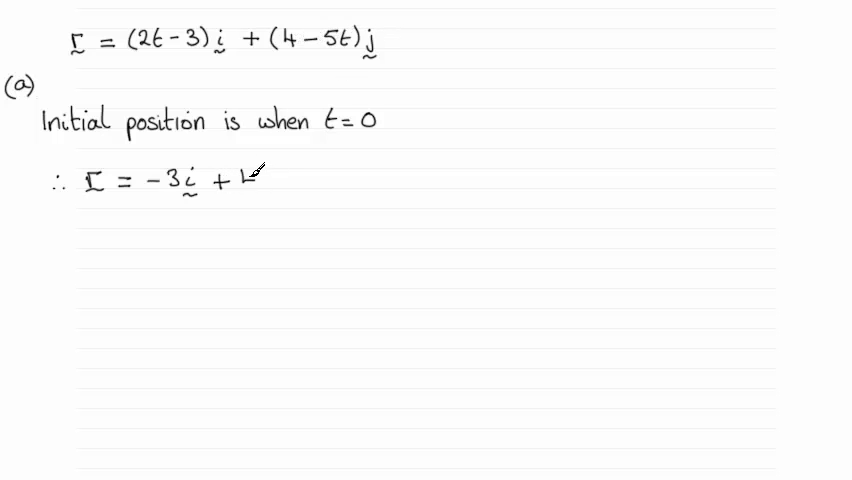
pyautogui.write('4j')
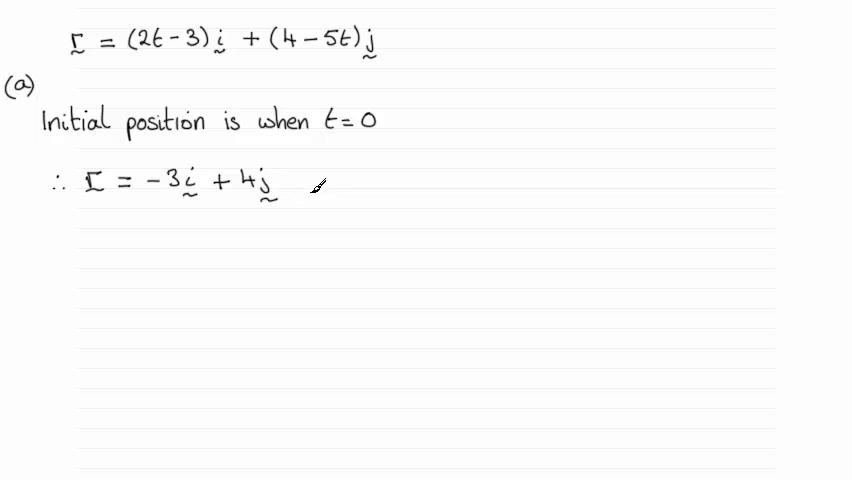